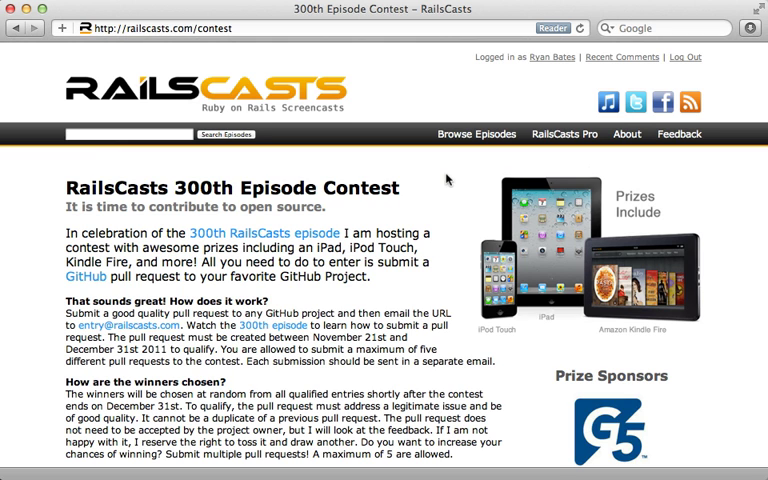
mouse_move(512, 272)
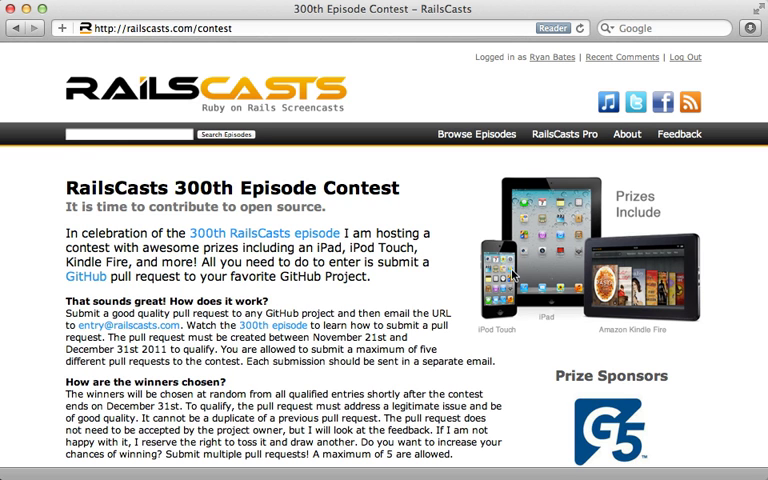
- Scroll through the myronmarston/vcr repository page to look it over
scroll("down", 3)
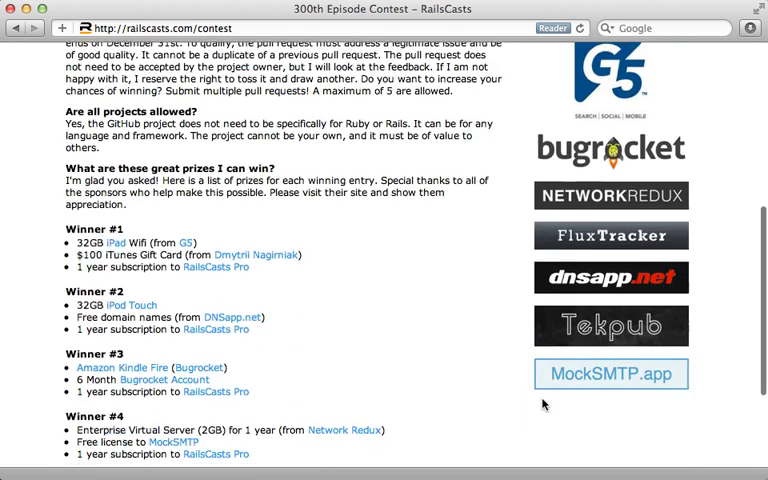
scroll("down", 3)
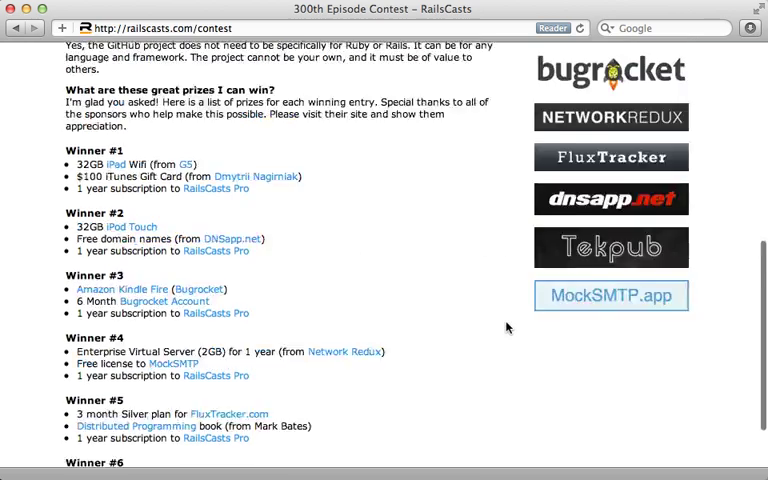
scroll("up", 3)
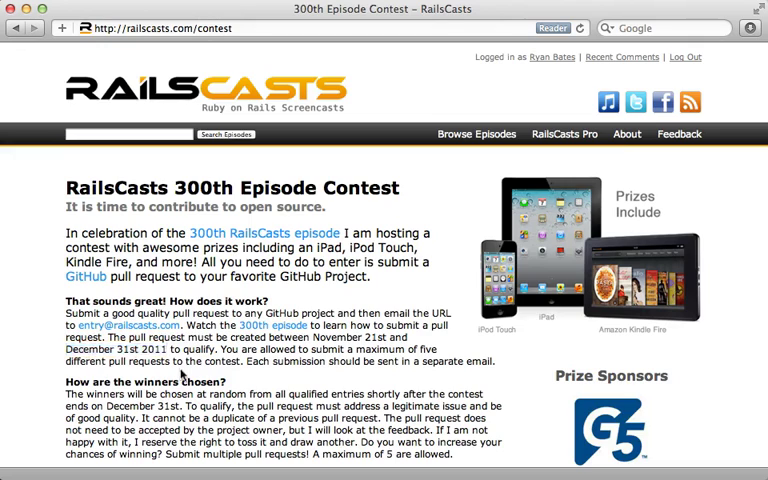
mouse_move(178, 378)
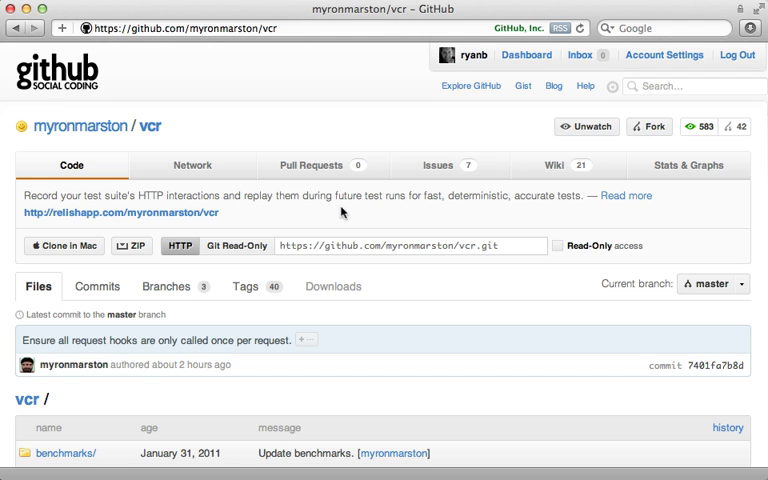
mouse_move(336, 214)
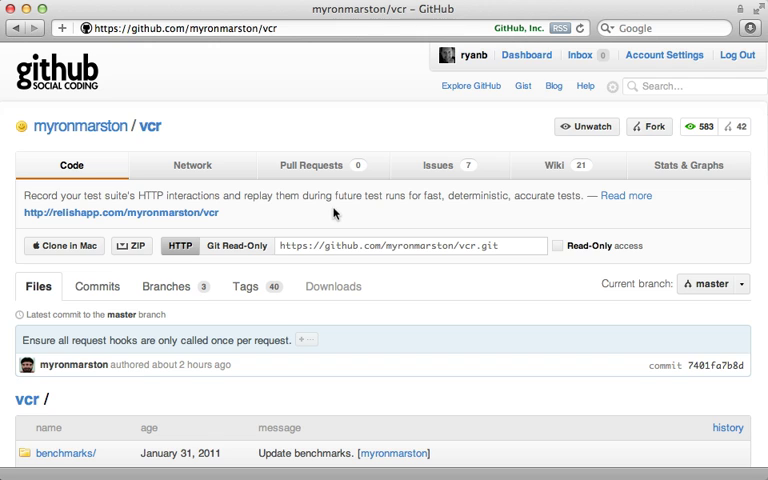
mouse_move(72, 364)
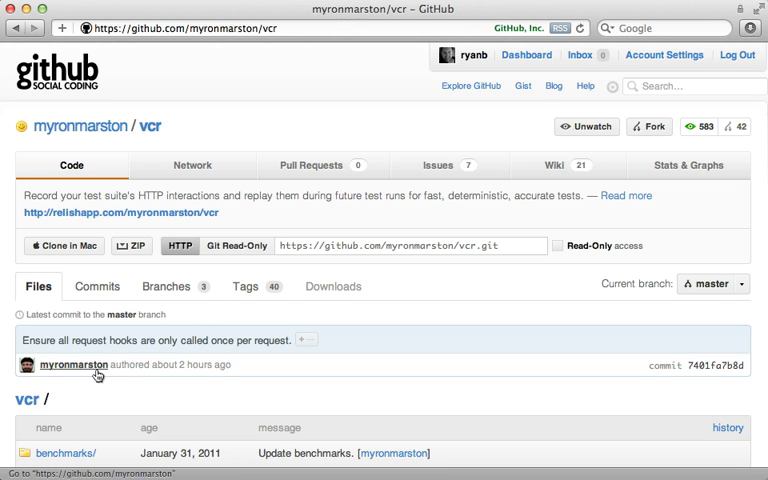
mouse_move(340, 222)
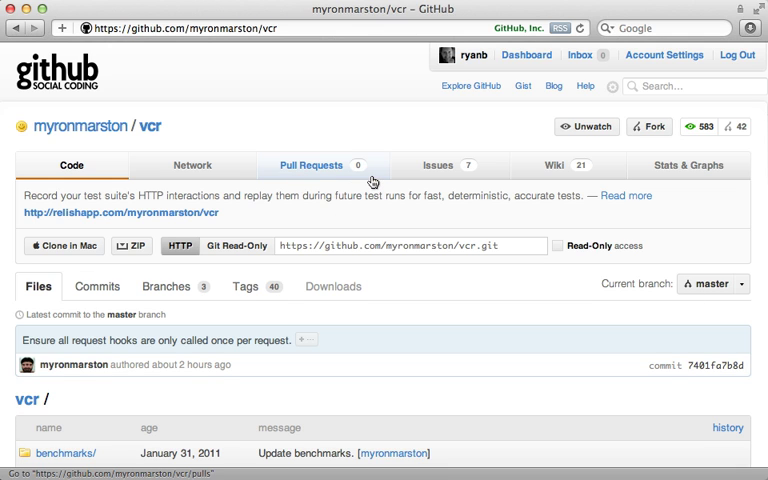
mouse_move(430, 184)
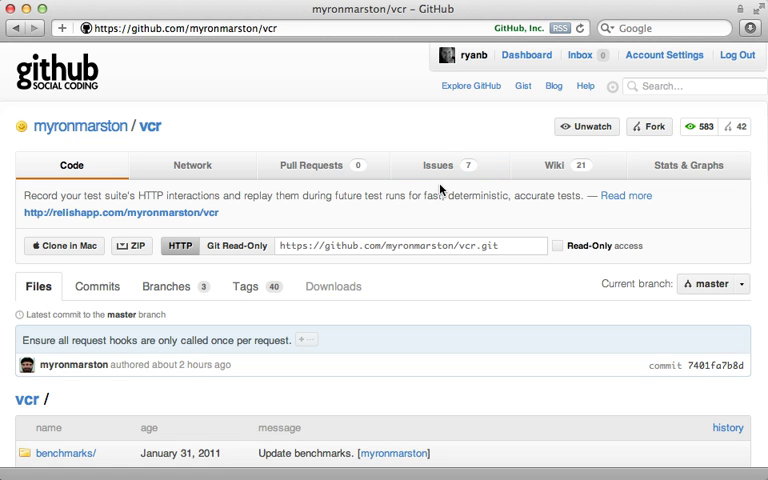
mouse_move(440, 192)
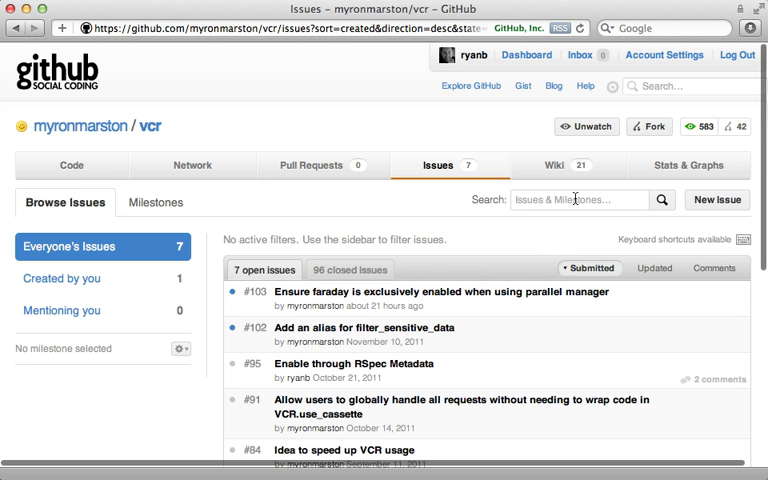
mouse_move(532, 238)
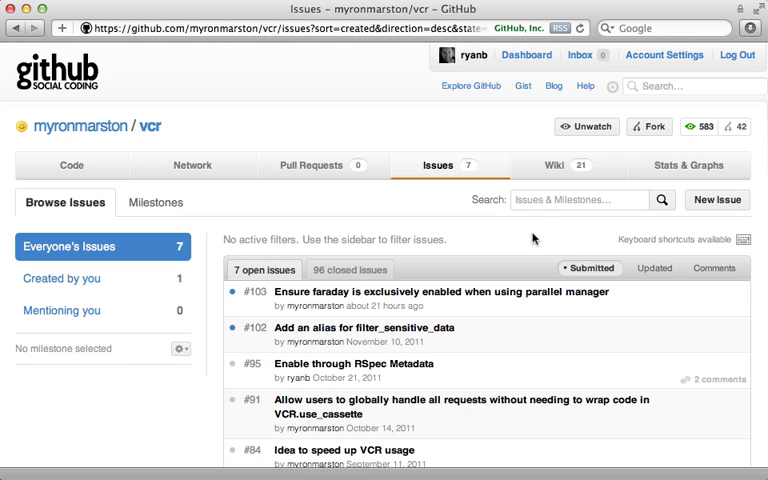
mouse_move(536, 238)
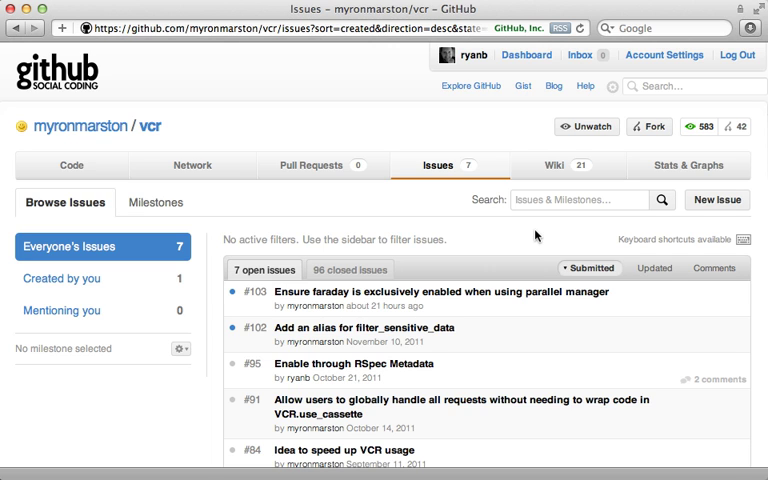
mouse_move(648, 126)
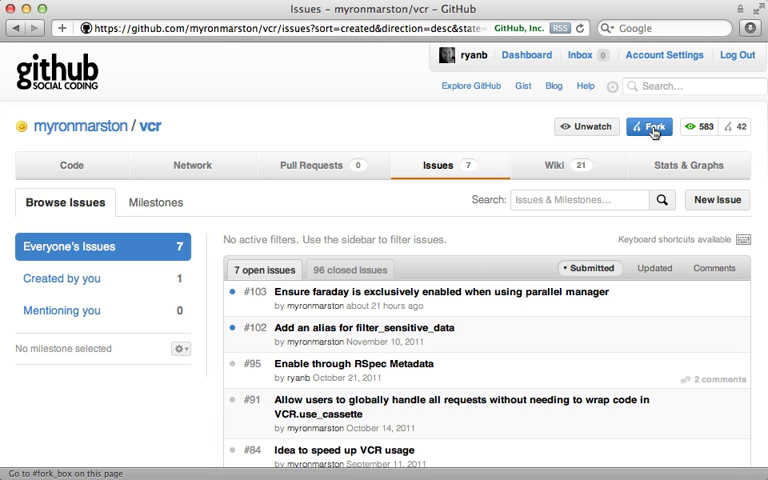
- Fork vcr into the personal ryanb account
left_click(648, 126)
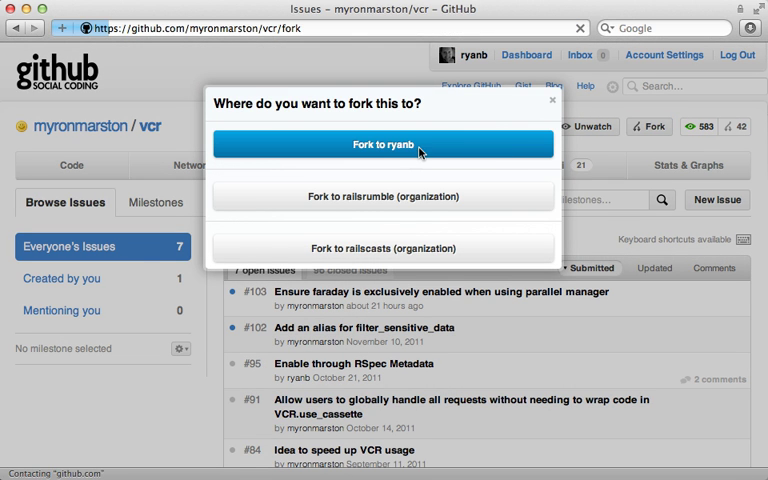
left_click(384, 144)
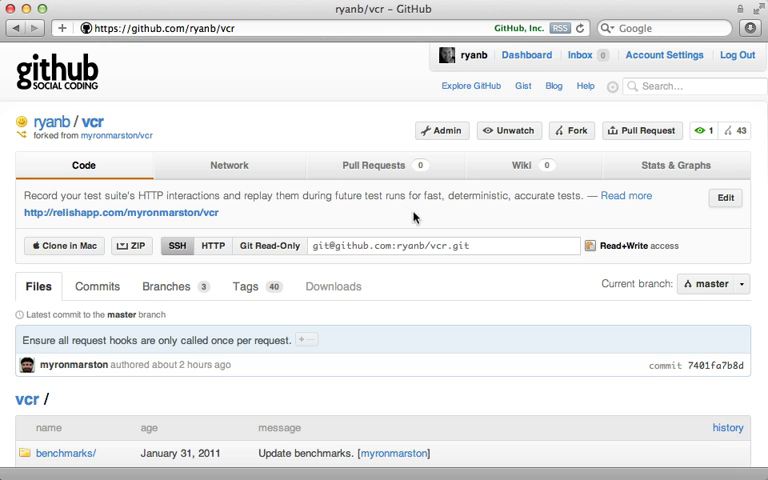
left_click(590, 244)
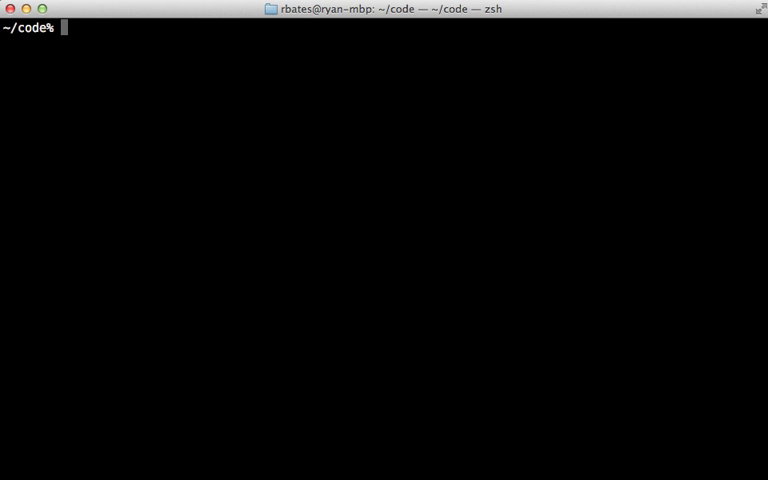
type("git clone git@github.com:ryanb/vcr.git")
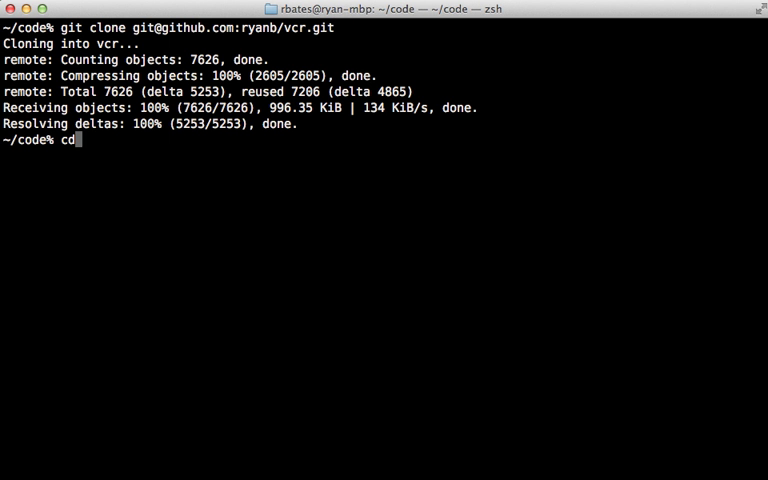
type("vcr")
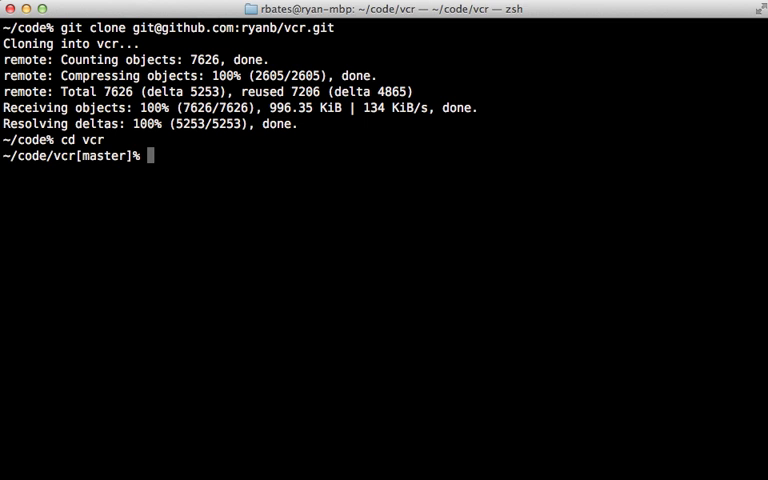
type("git branch")
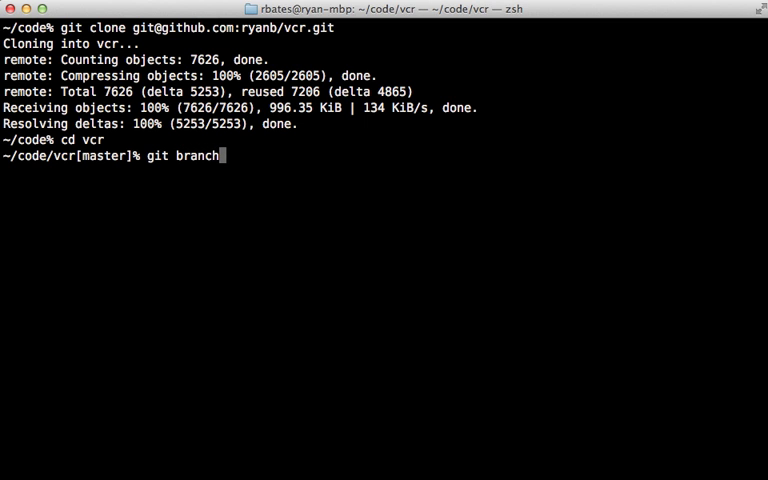
type("-r")
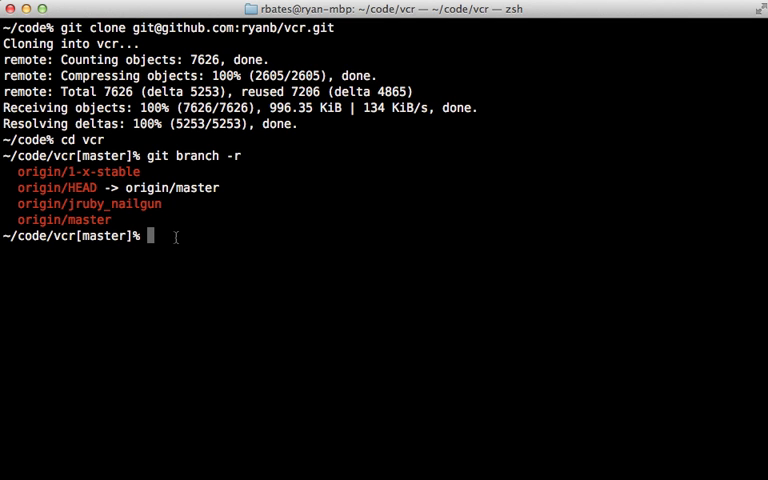
mouse_move(166, 260)
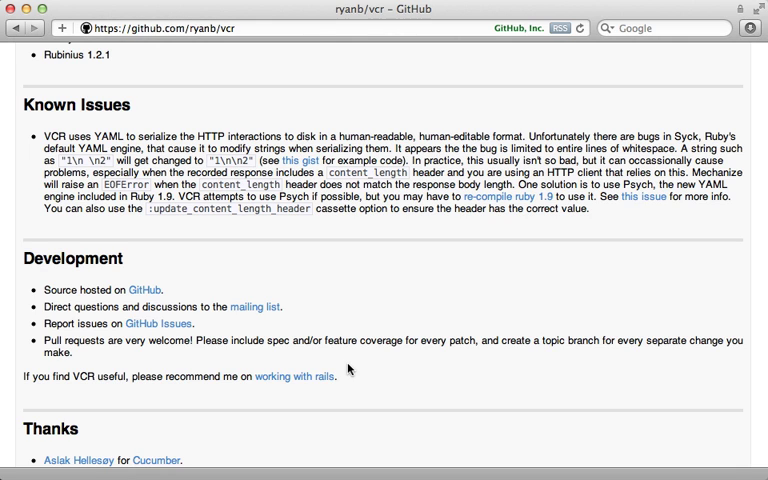
mouse_move(356, 356)
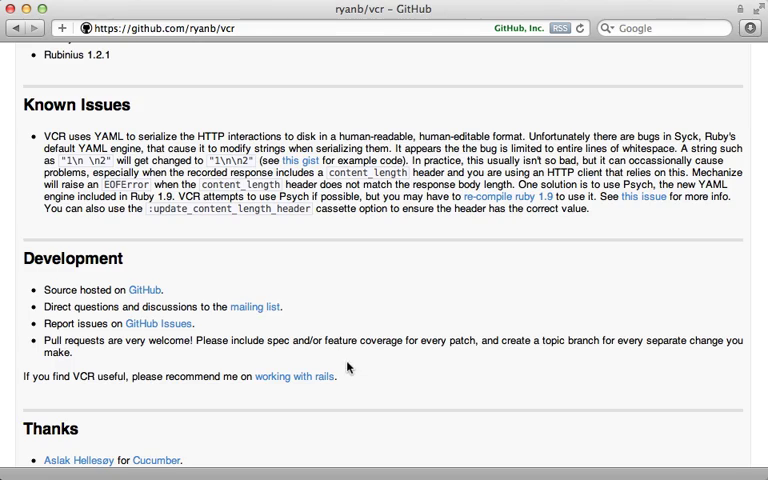
- Scroll the ryanb/vcr README to the Development section's pull request guidelines
scroll("up", 3)
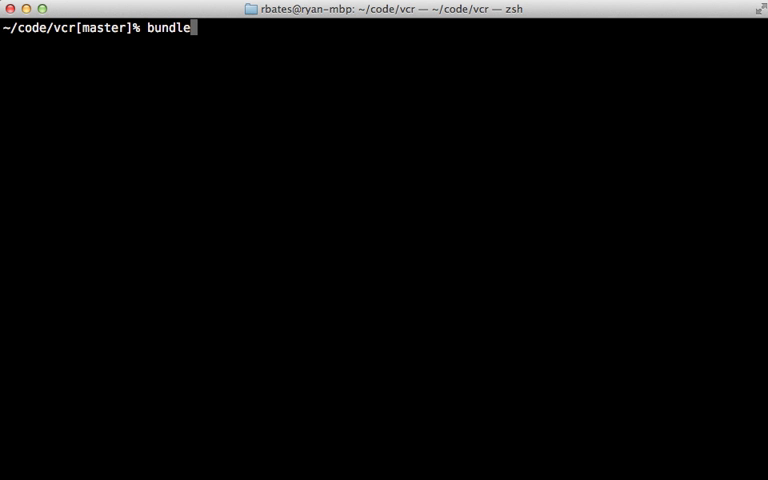
- Run bundle install in the vcr directory
type("install")
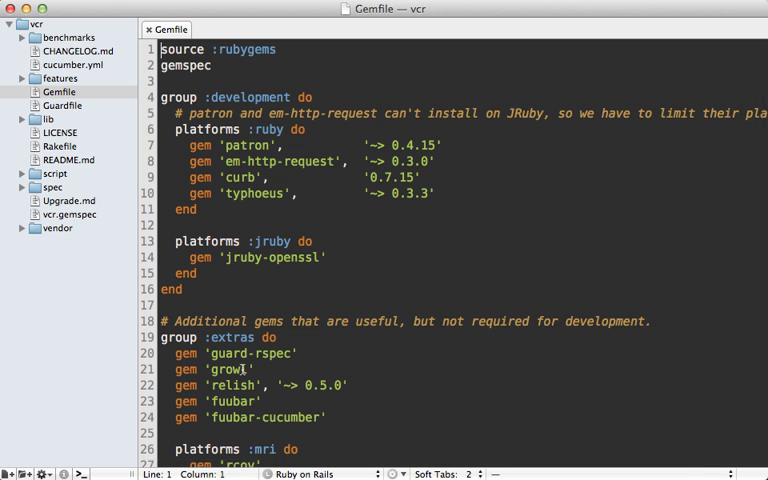
- Pin gem 'rb-fsevent' to '0.9.0.pre4' in the Gemfile's mri platform block
scroll("down", 3)
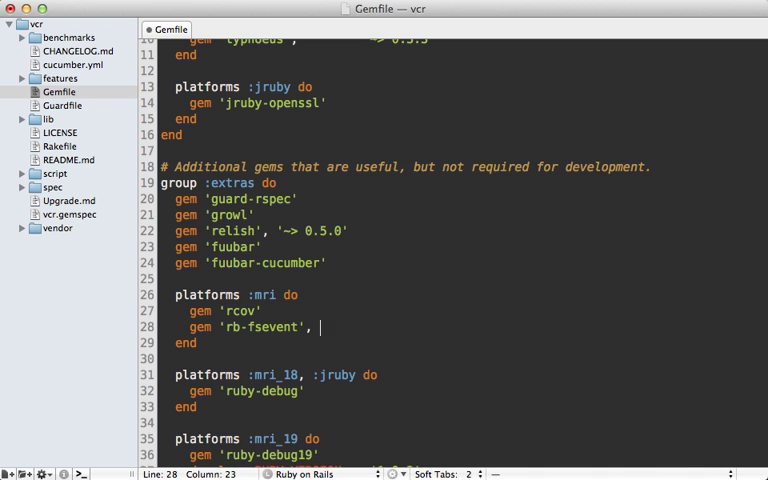
type("'0.9.0.pre4'")
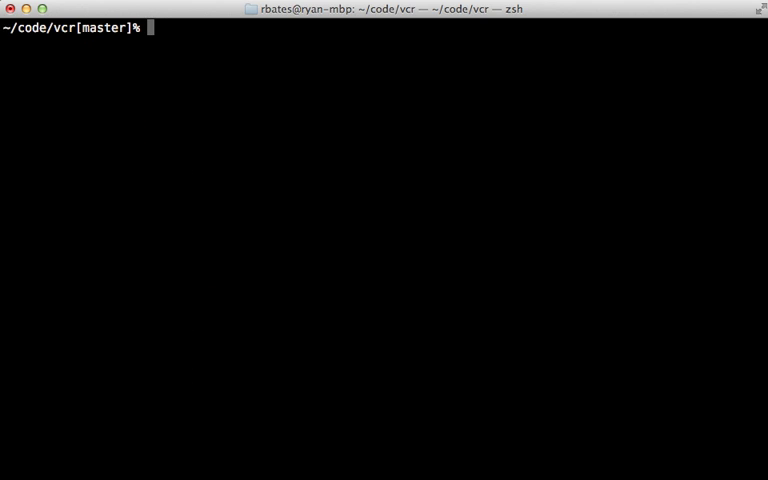
- Run the test suite with bundle exec rake in ~/code/vcr
type("ra")
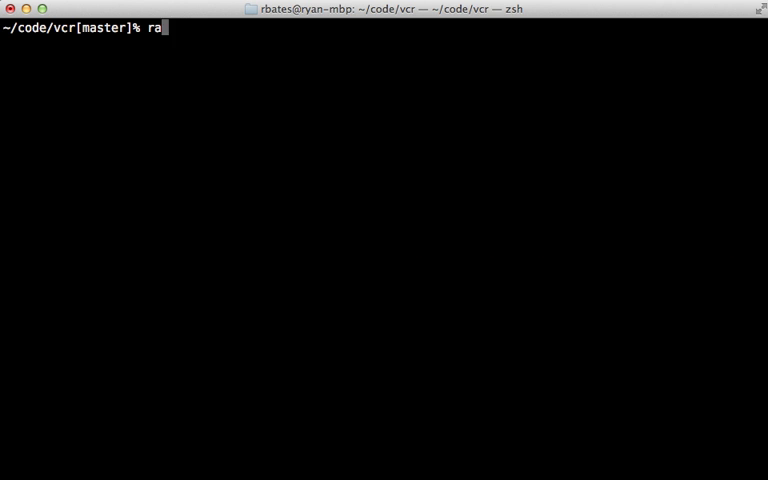
type("ke")
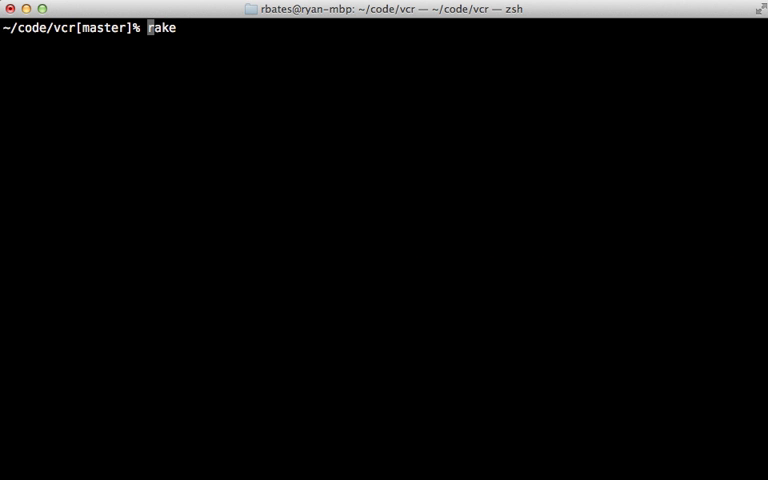
type("bundle exec")
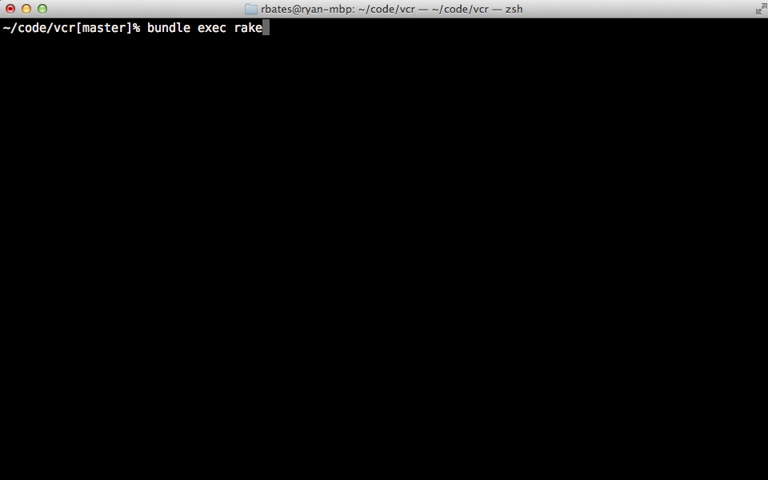
key("Return")
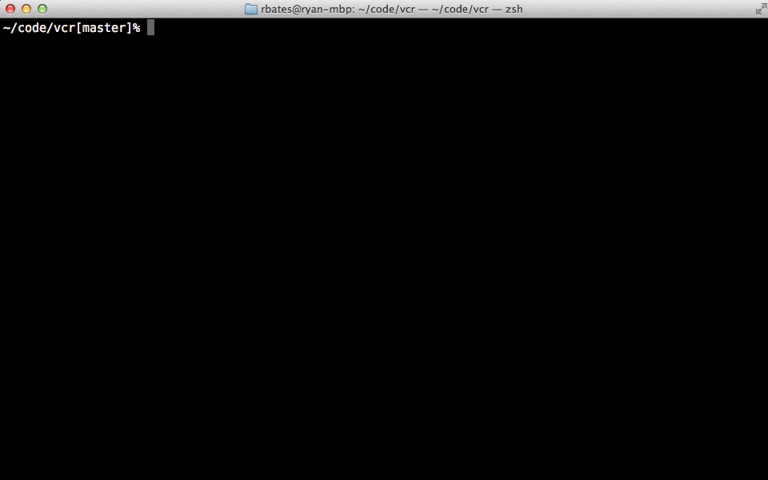
- Run git submodule init and git submodule update for vendor/rspec-1, then bundle exec rake again
type("git submod")
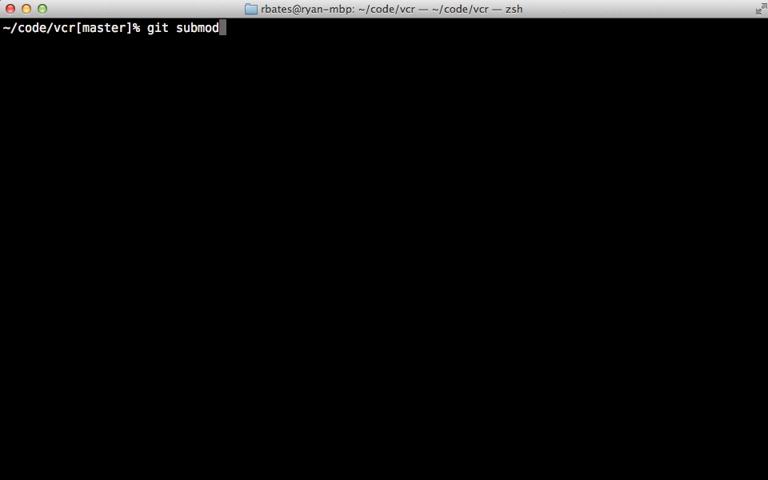
key("Return")
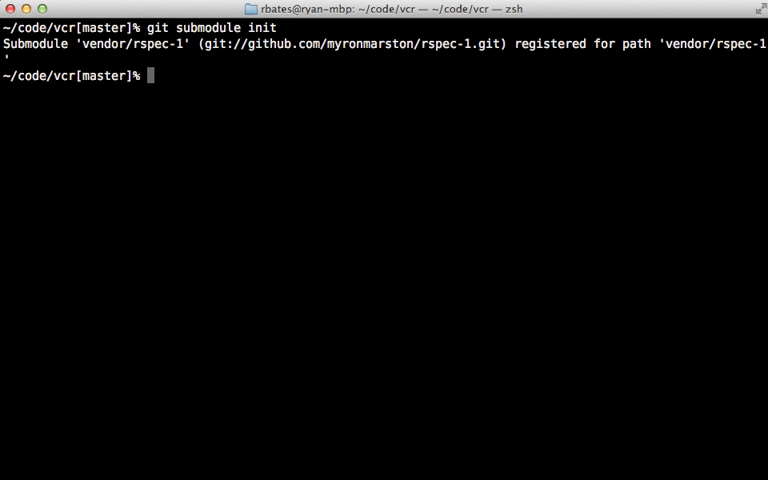
type("git submodule")
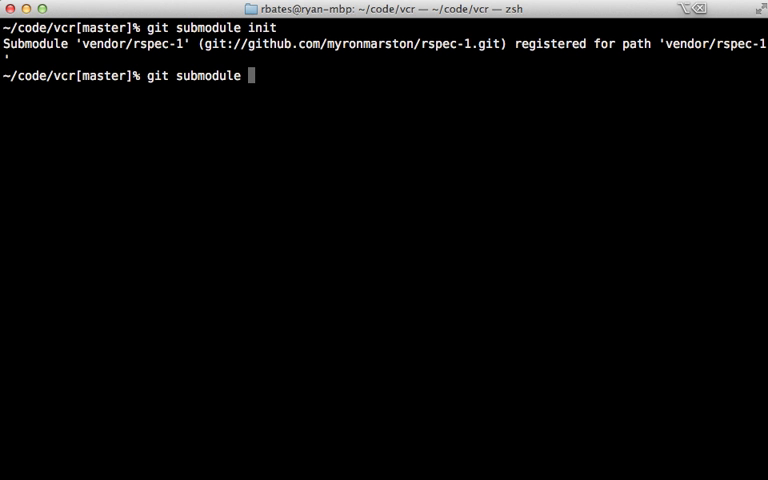
key("Return")
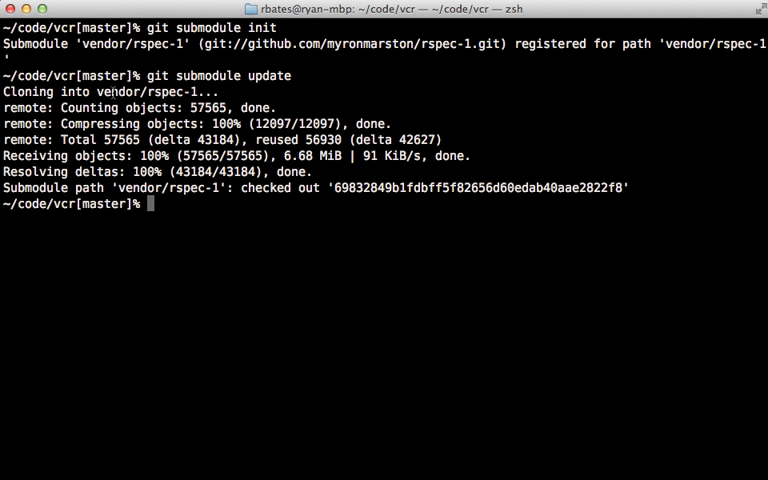
type("bundle")
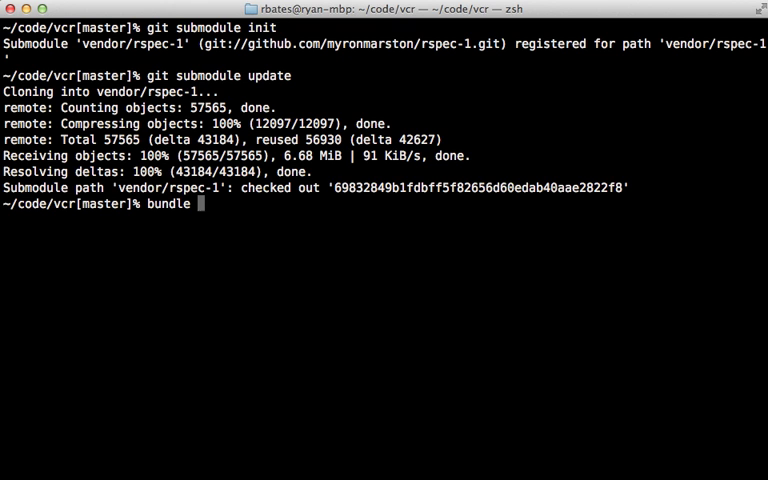
type("exec rake")
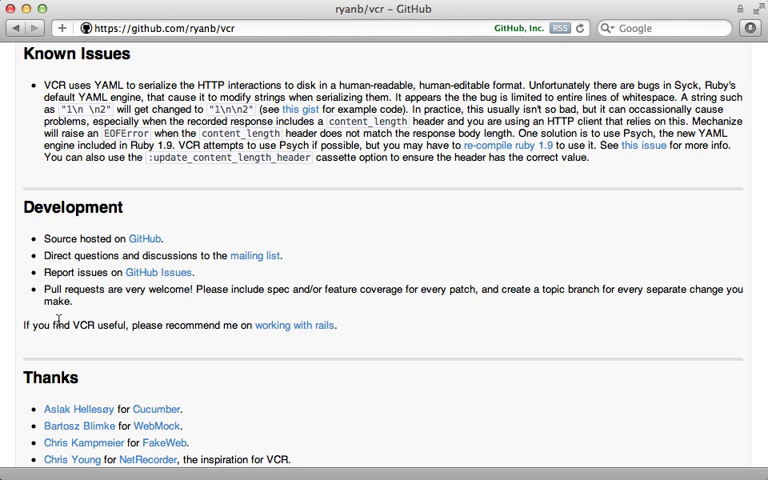
mouse_move(112, 308)
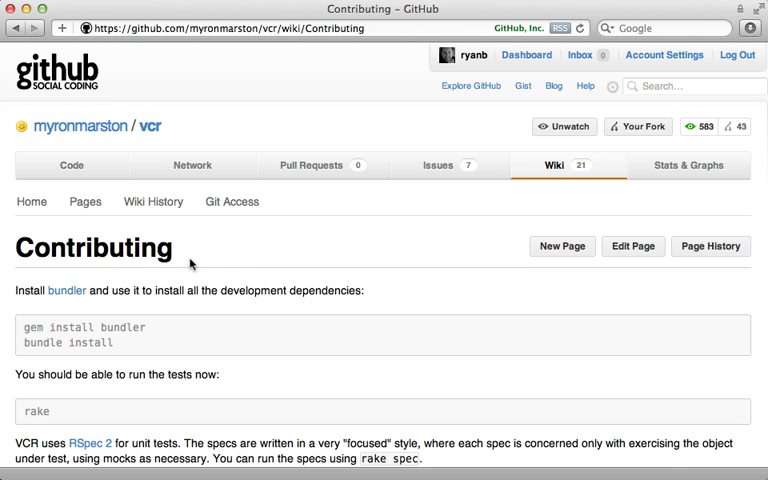
mouse_move(224, 340)
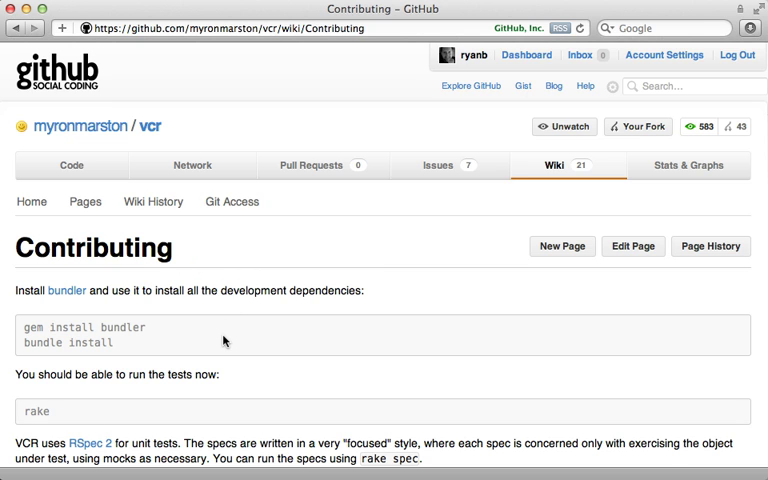
- Edit the Contributing wiki with submodule steps, bundle exec rake, and a bundle install troubleshooting tip
scroll("down", 3)
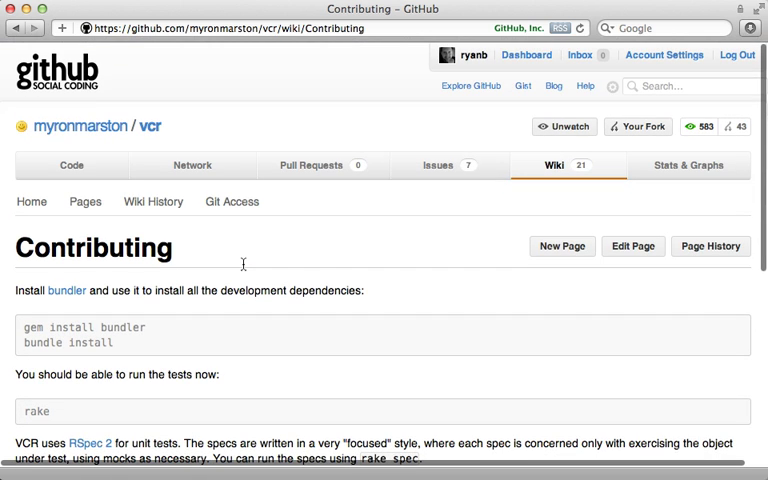
mouse_move(272, 246)
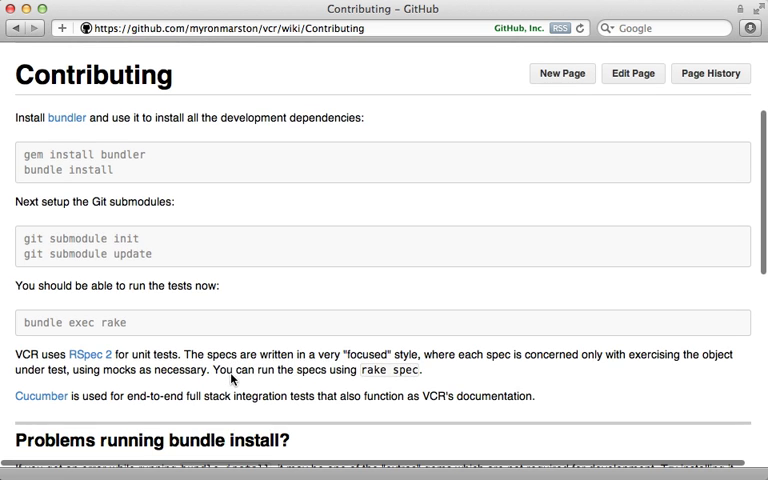
scroll("down", 3)
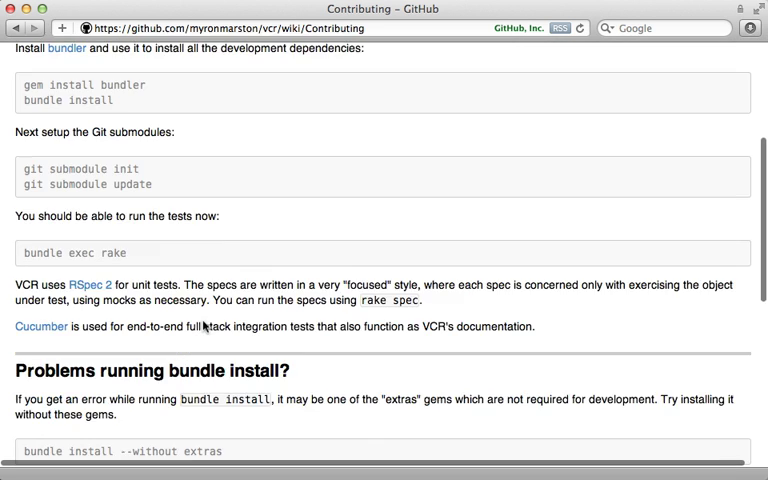
scroll("down", 3)
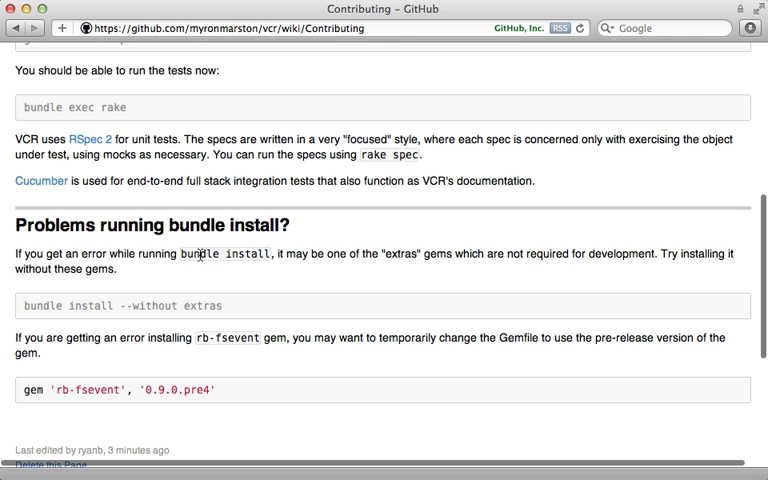
double_click(226, 252)
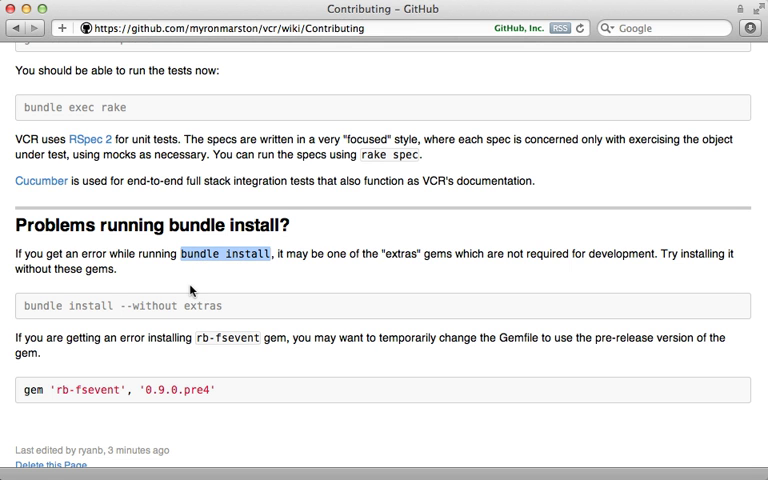
scroll("down", 3)
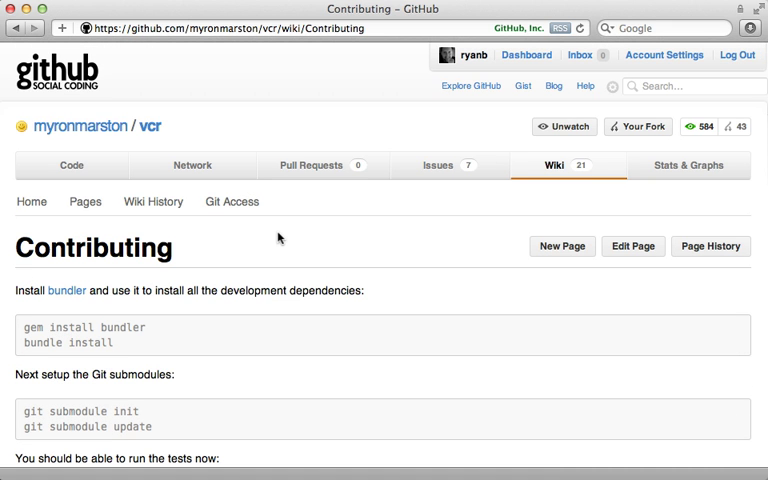
mouse_move(296, 232)
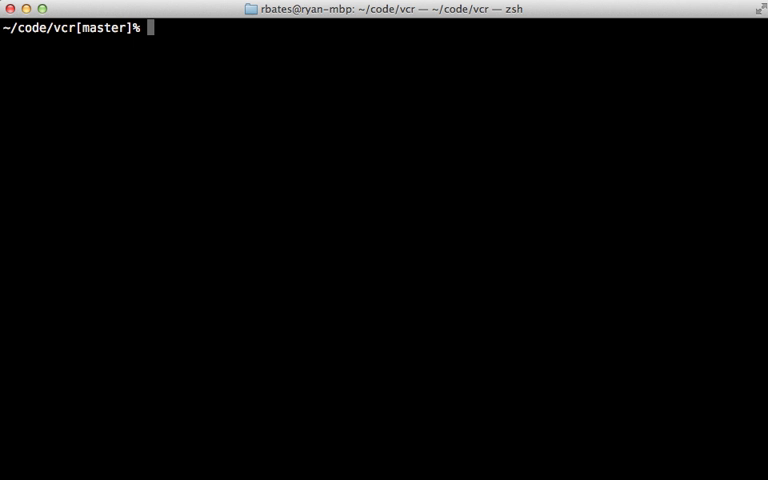
- Check git status and discard the uncommitted Gemfile change
type("git status")
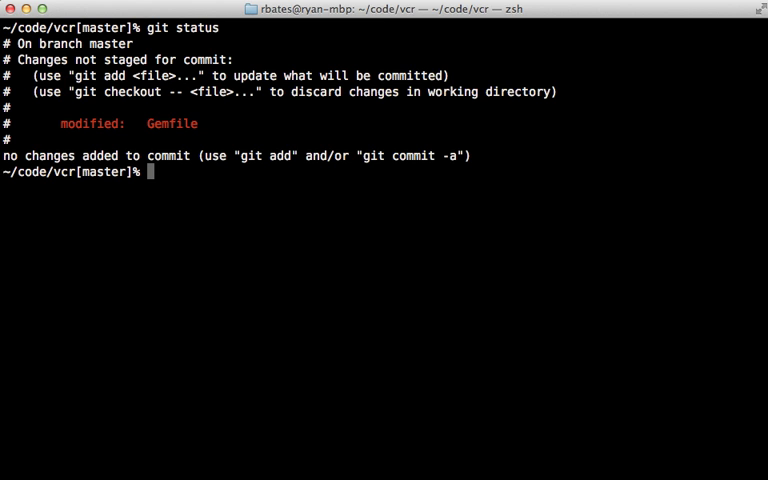
type("git checkout .")
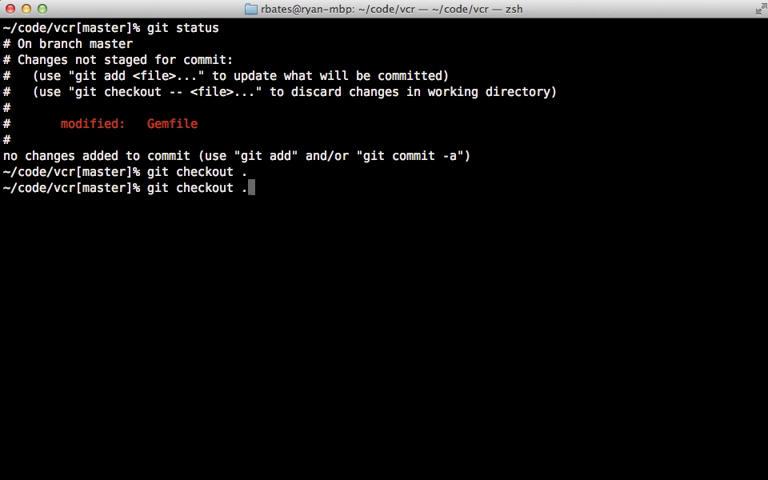
key("cmd+k")
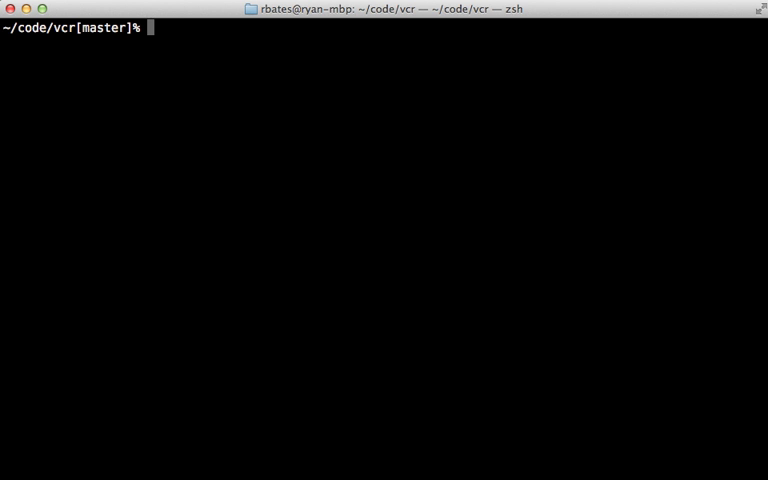
- Create and switch to branch readme-contributing-link with git checkout -b
type("git checkout -b")
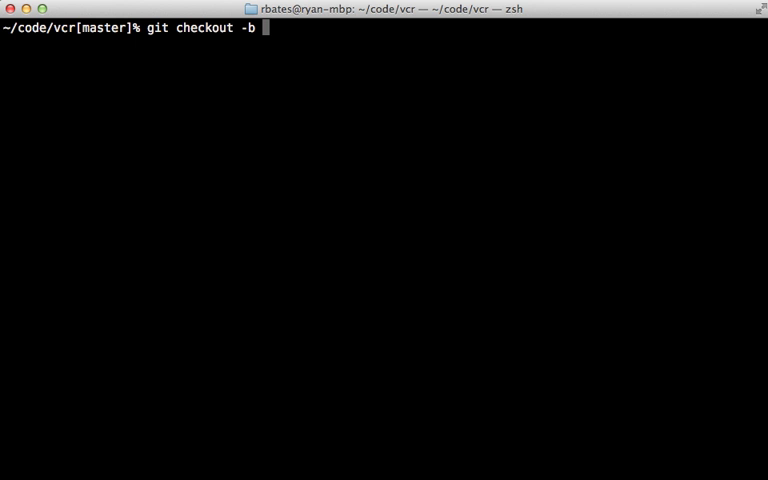
type("readme-c")
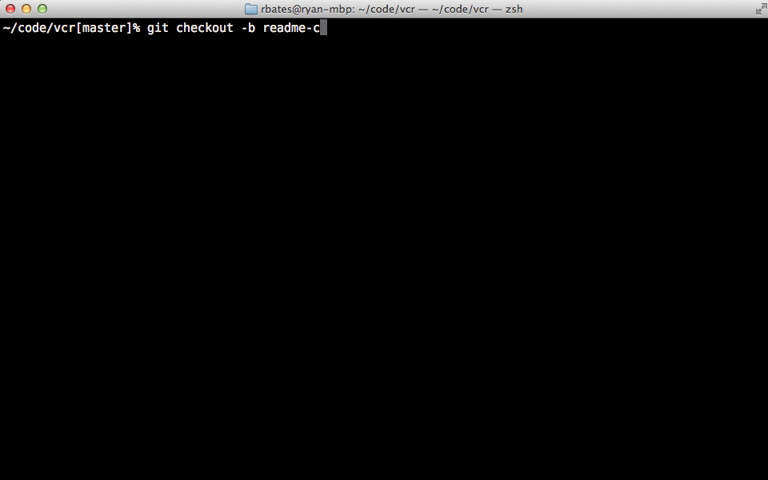
type("ontributing-link")
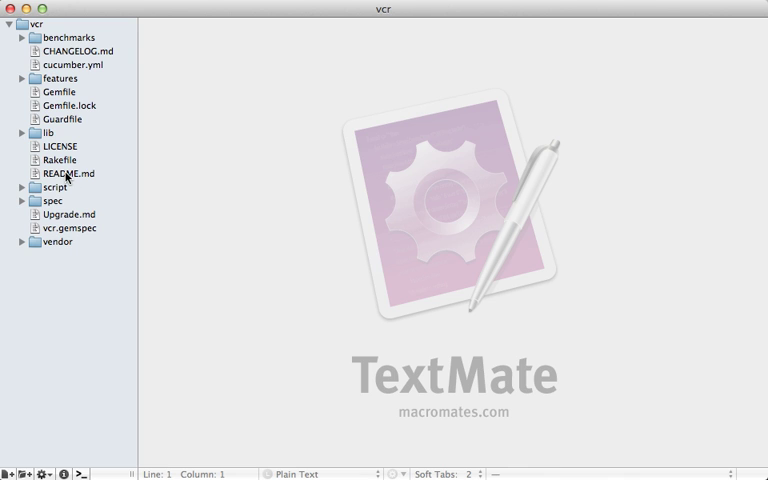
- Edit README.md's Development section to add a 'See the Contributing wiki page' bullet and save
double_click(64, 172)
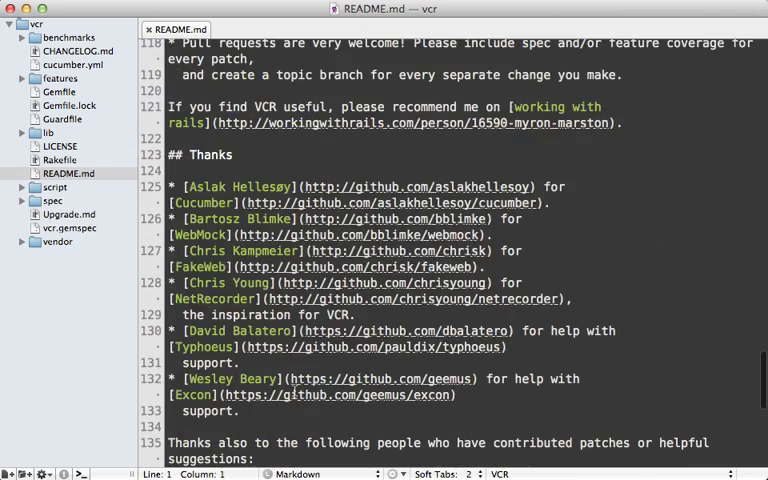
scroll("up", 3)
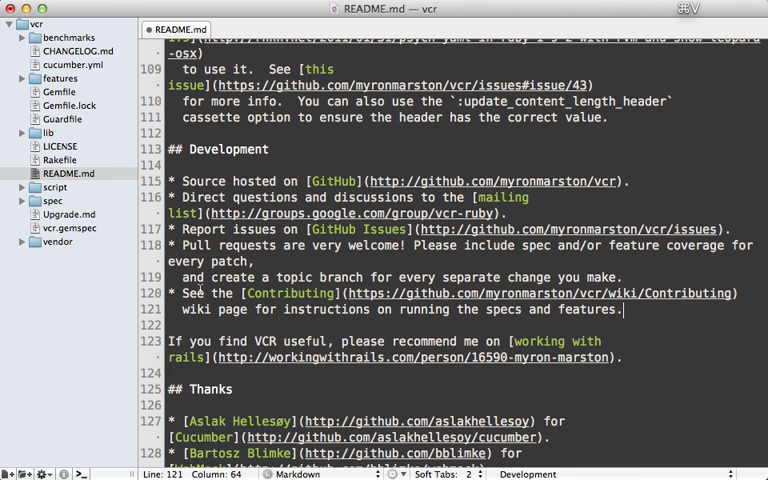
double_click(288, 292)
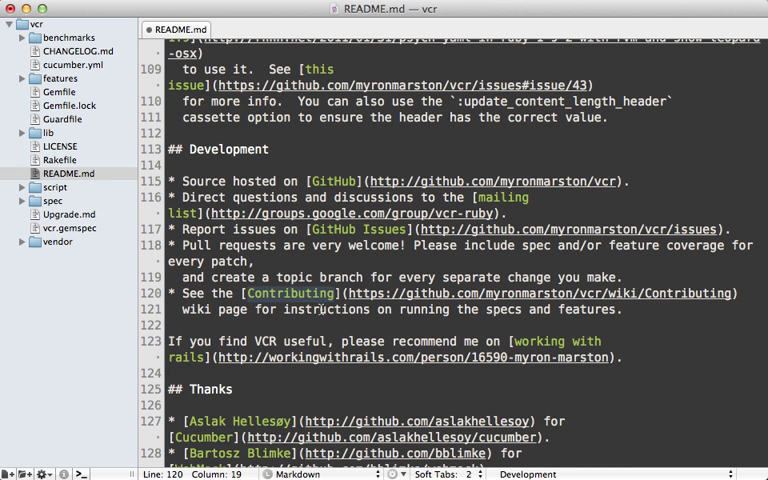
mouse_move(512, 328)
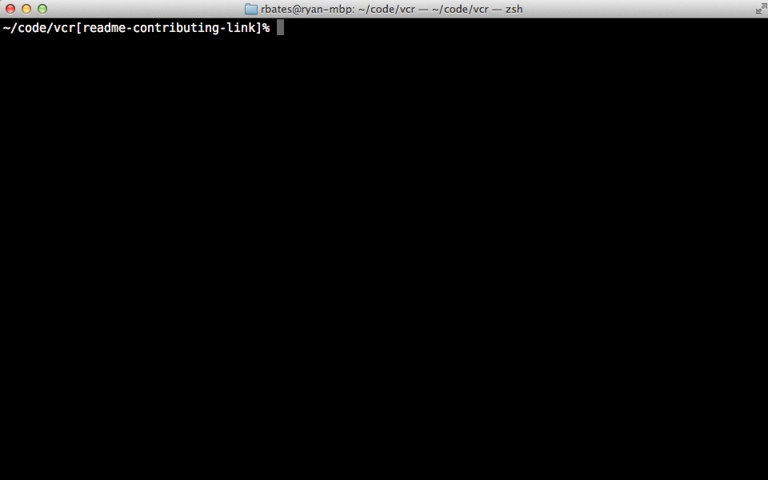
- Review the README change with git diff showing the added Contributing link
type("git diff")
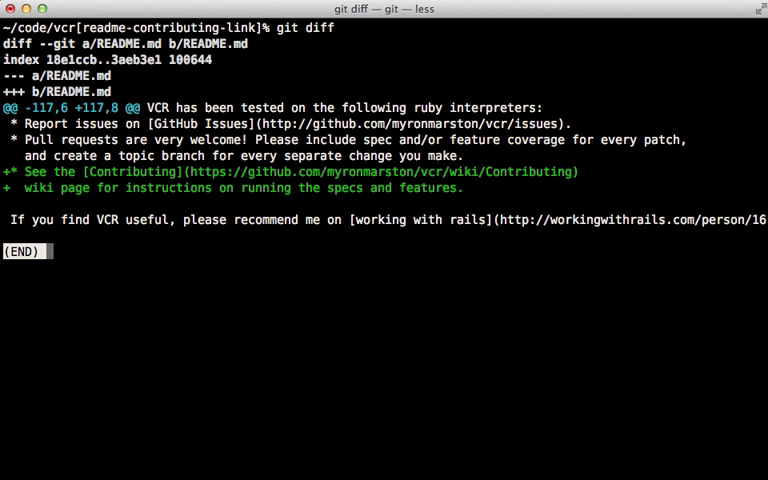
key("q")
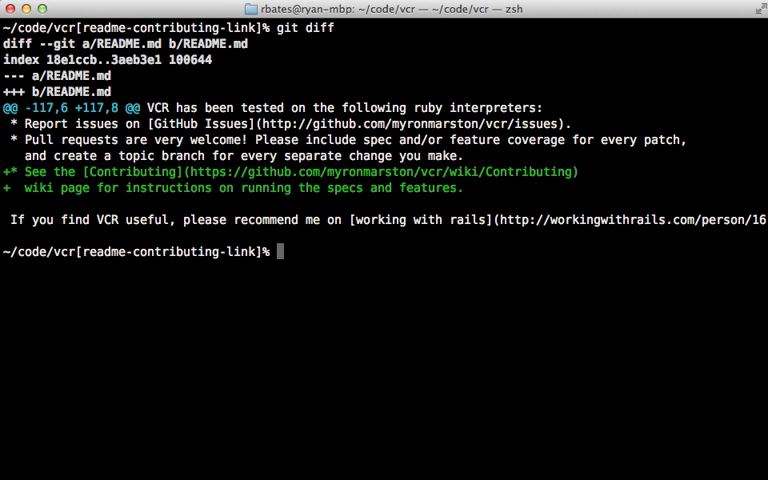
- Commit all changes as 'adding contributing link' and push the branch to origin
type("git commit")
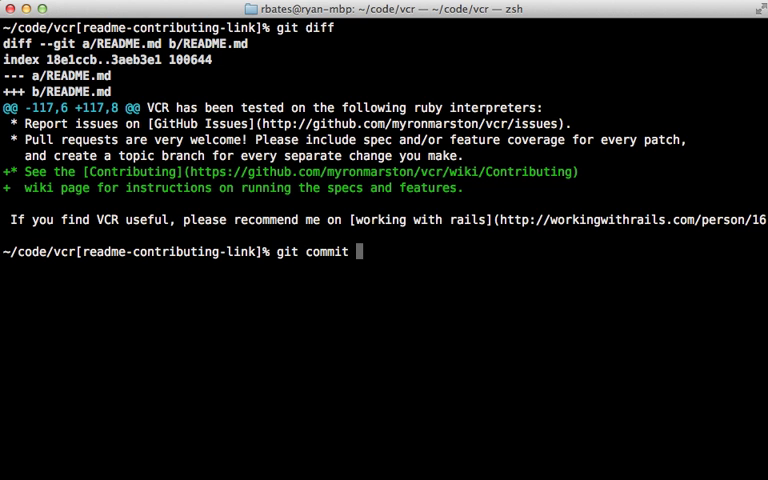
type("-a -m \"")
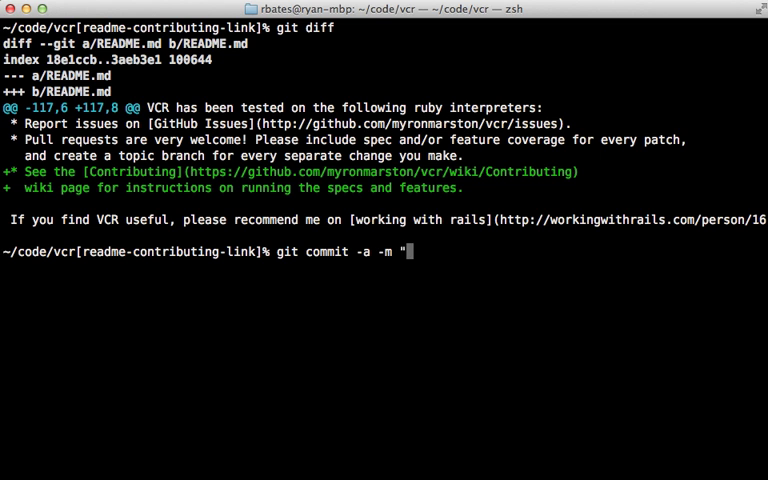
type("adding contributing li")
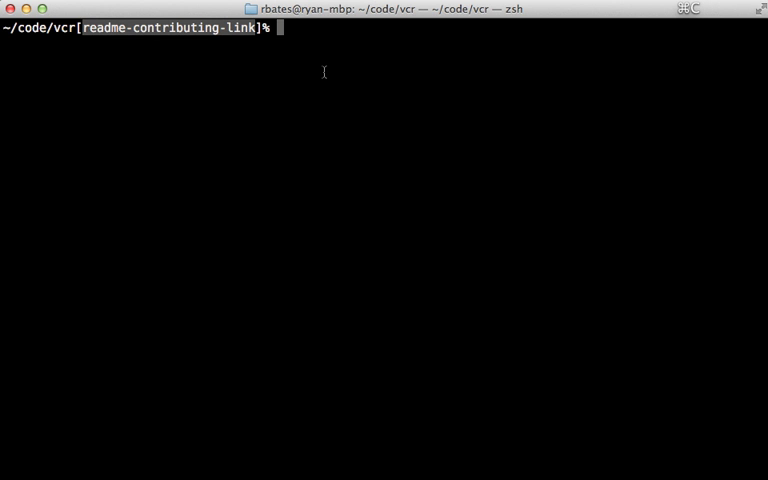
type("git push origin")
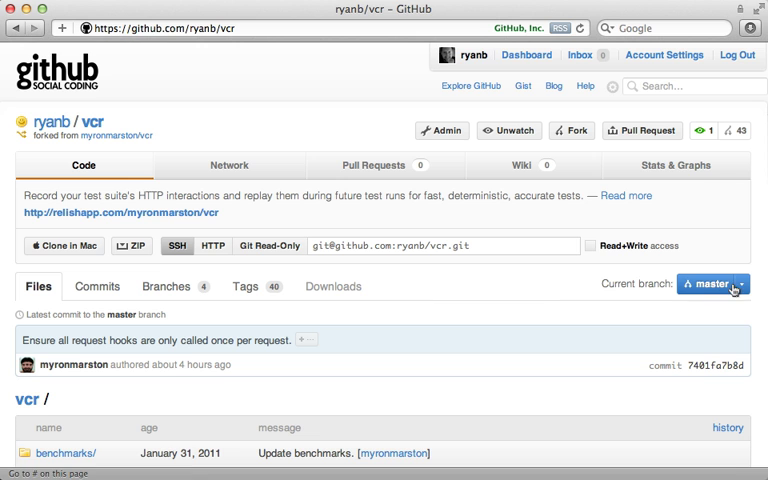
- Switch ryanb/vcr to the readme-contributing-link branch and start a pull request to myronmarston
left_click(712, 292)
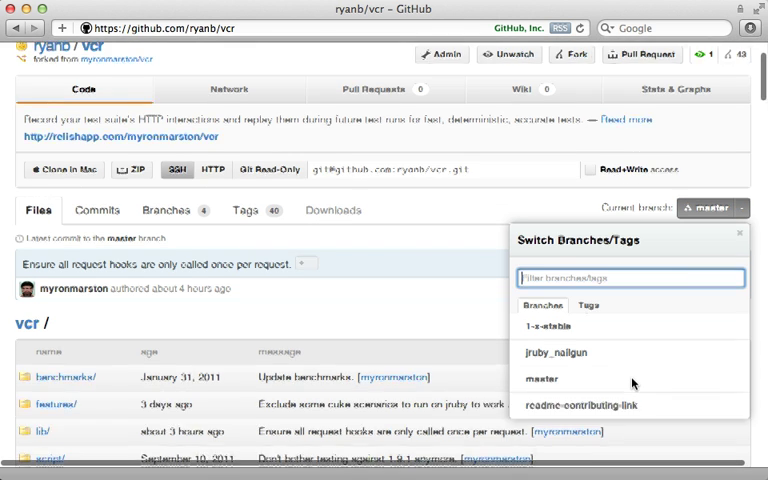
left_click(584, 398)
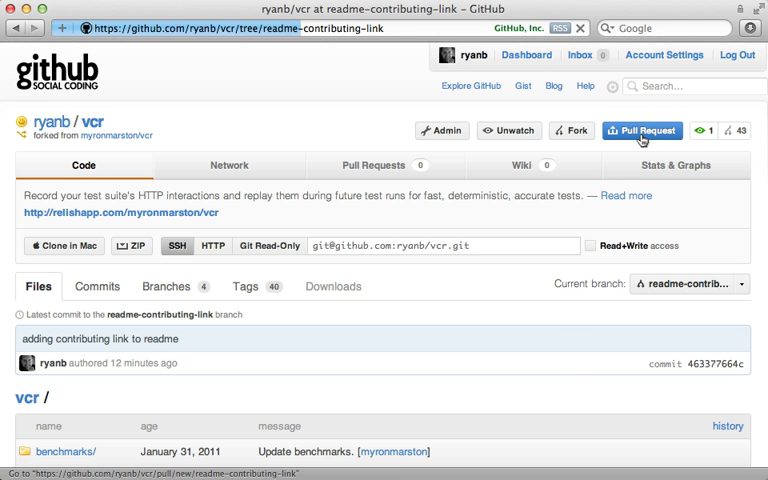
left_click(642, 132)
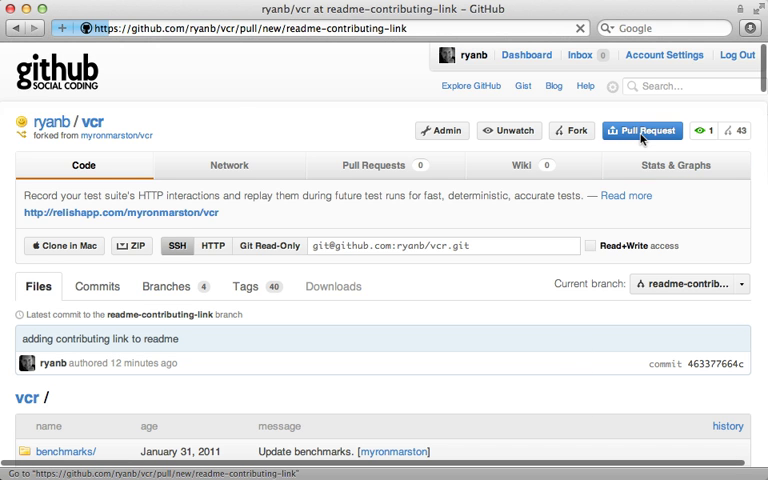
left_click(642, 132)
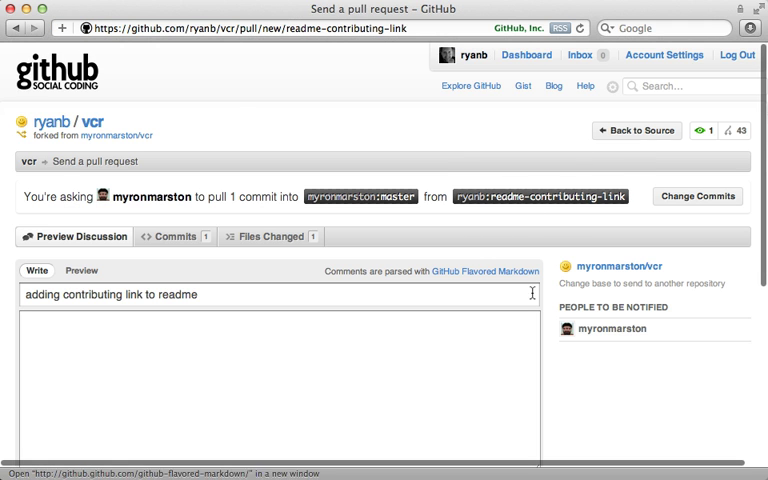
- Send the pull request titled 'Add contributing link to README' with its wiki-link description
scroll("down", 3)
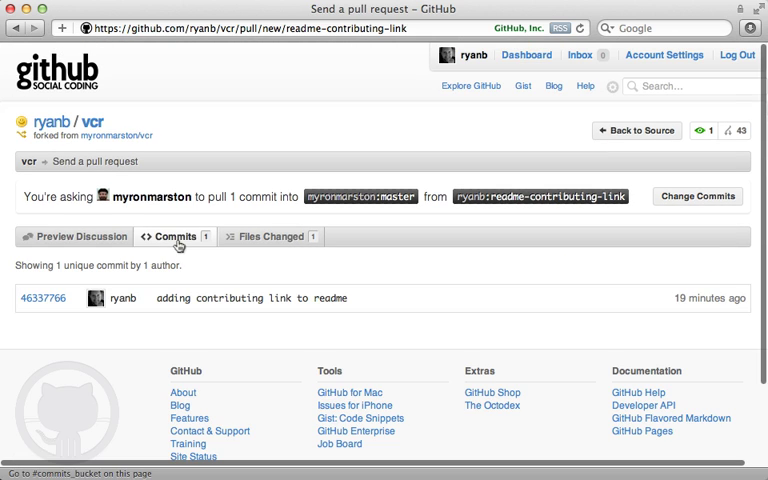
left_click(272, 240)
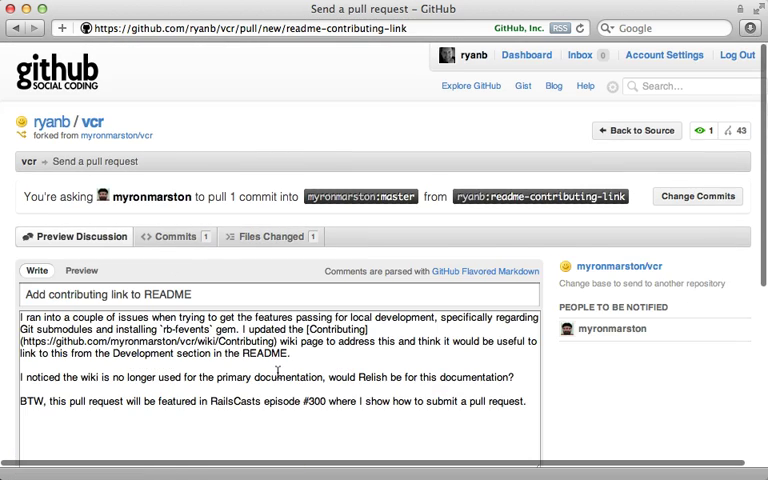
scroll("down", 3)
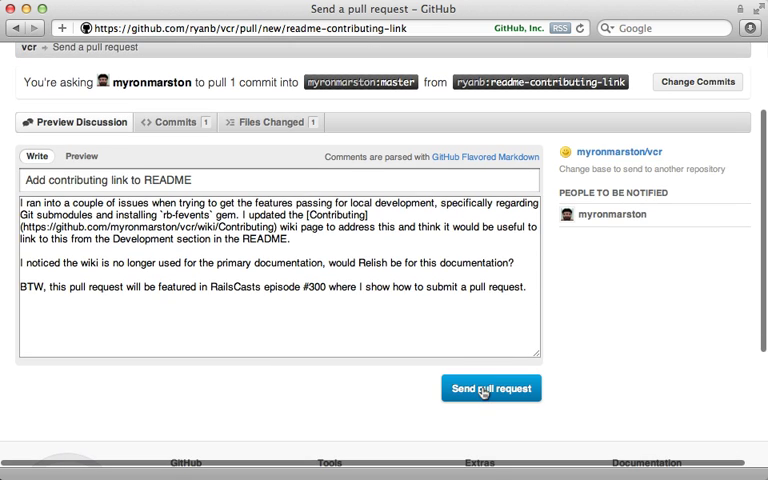
left_click(490, 388)
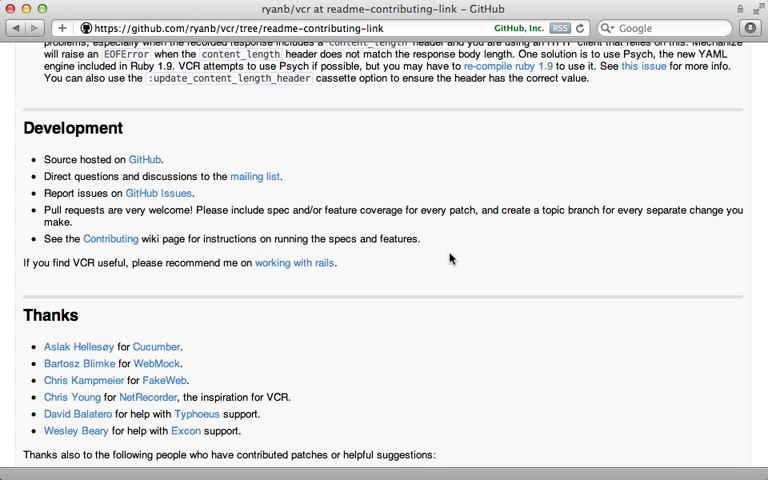
mouse_move(450, 258)
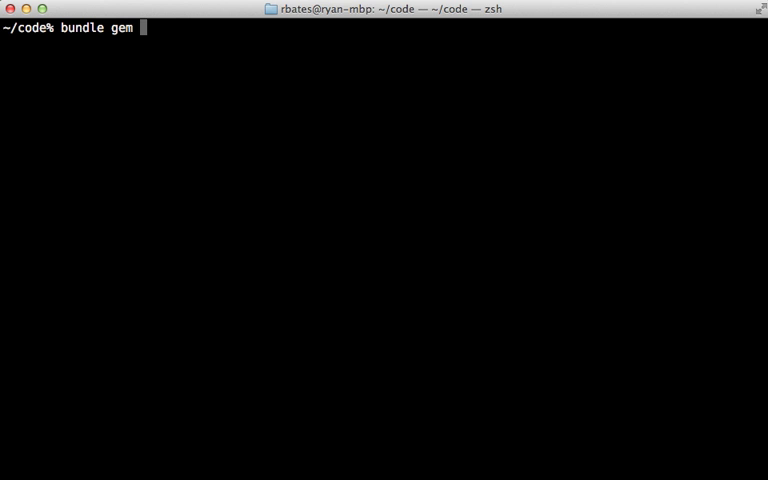
- Run bundle gem url_formatter in ~/code to scaffold the new gem
type("url_formatter")
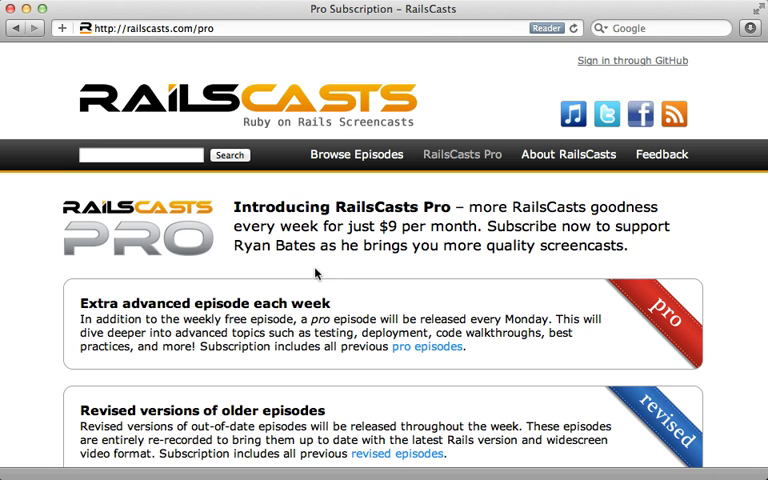
- Scroll the RailsCasts Pro page down to the $9-per-month Subscribe offer
scroll("down", 3)
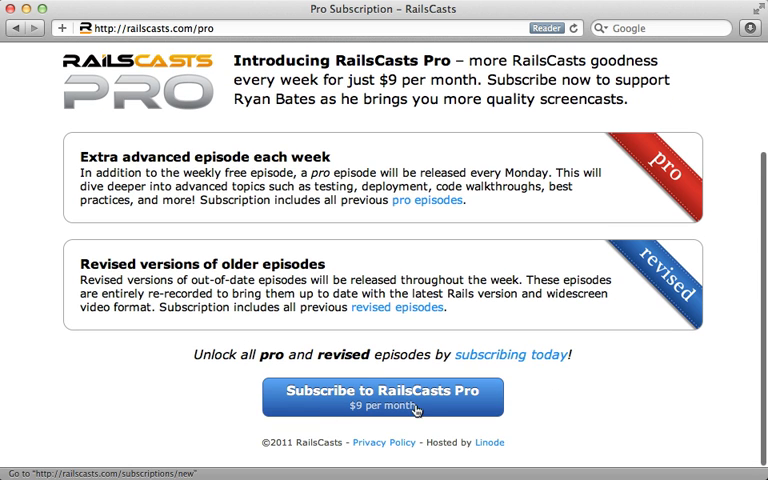